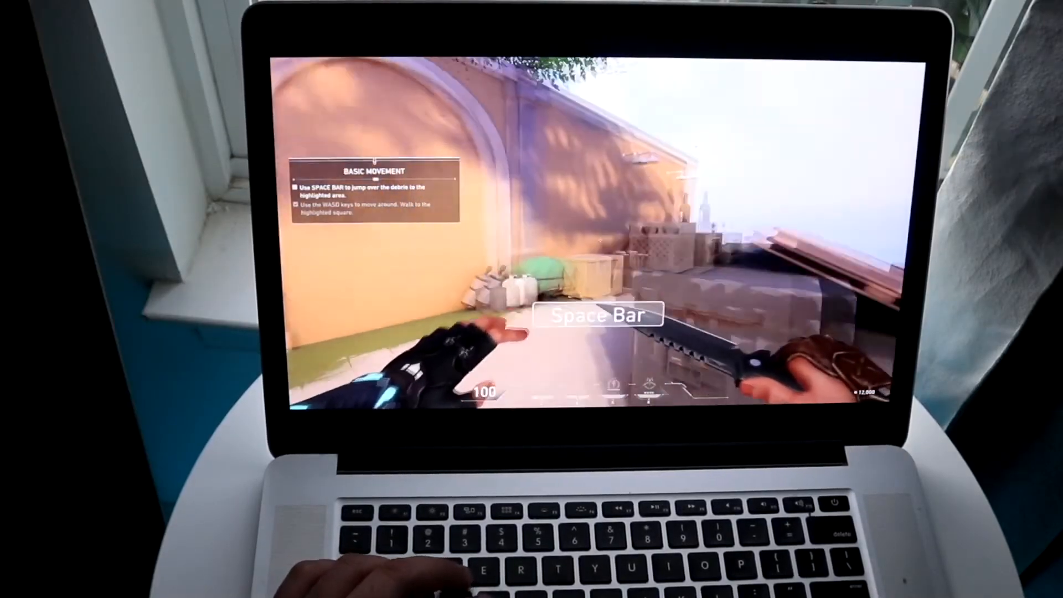
Cross the tutorial courtyard into the plaza, jumping over the debris onto the raised ledge.
key(space)
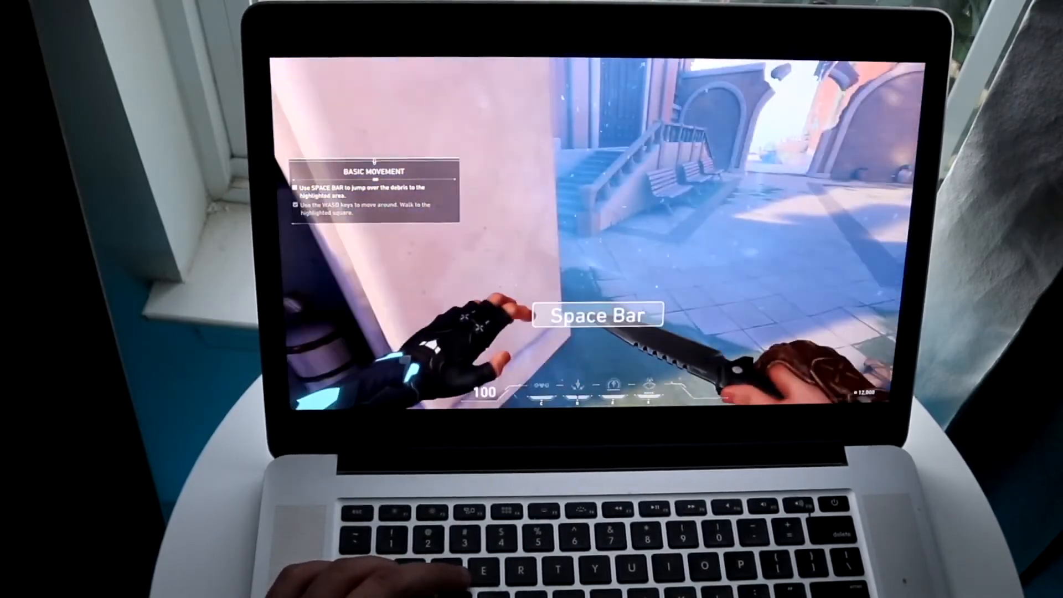
key(space)
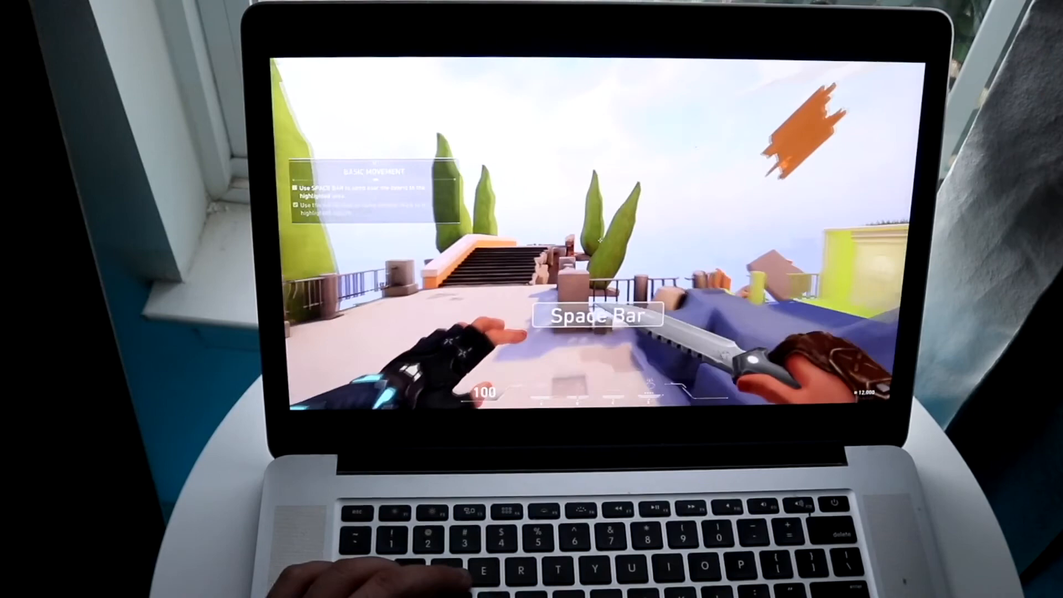
key(space)
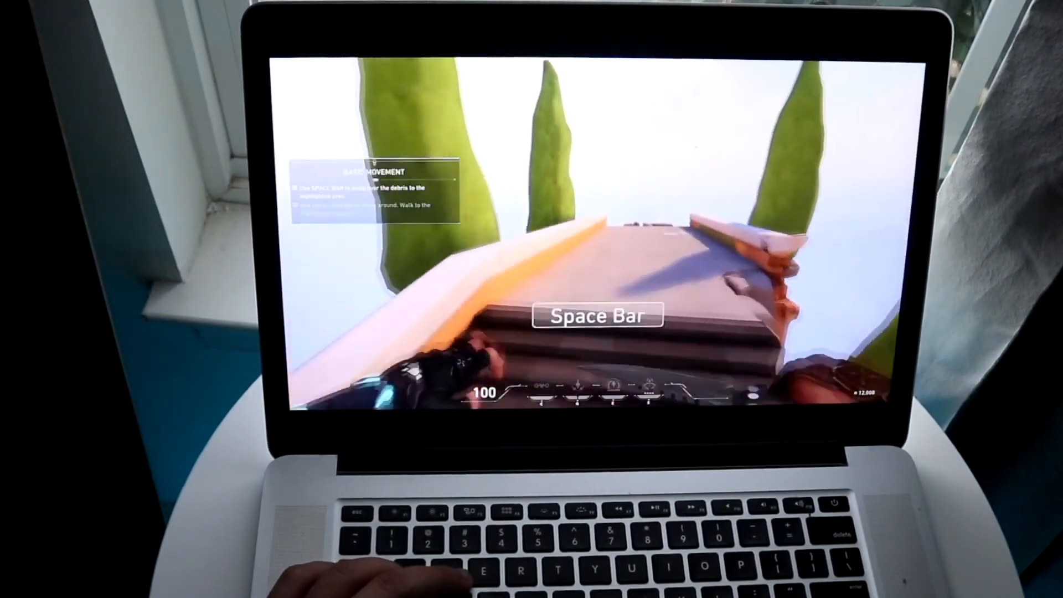
key(space)
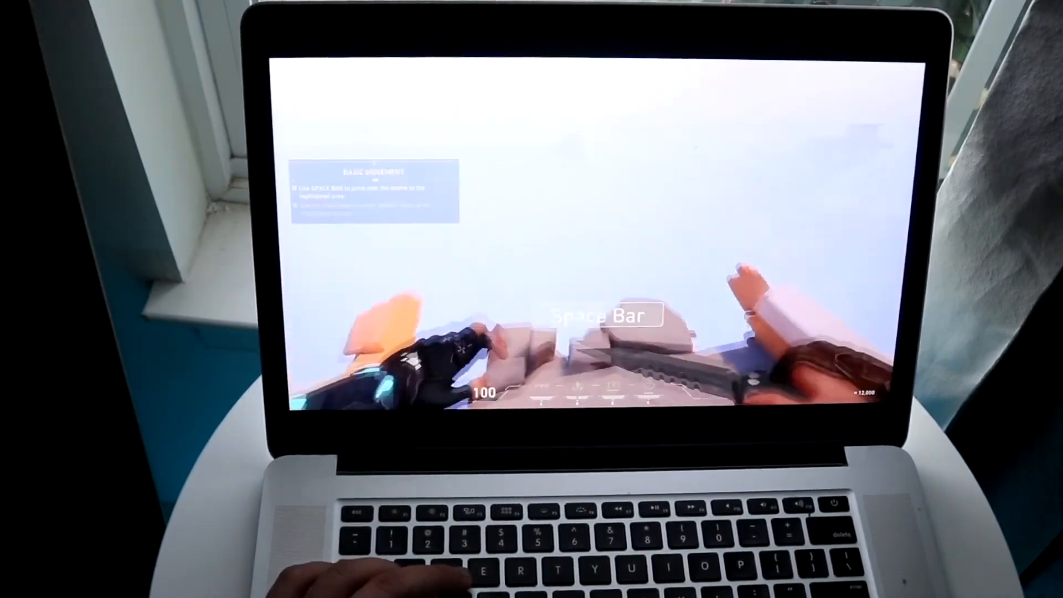